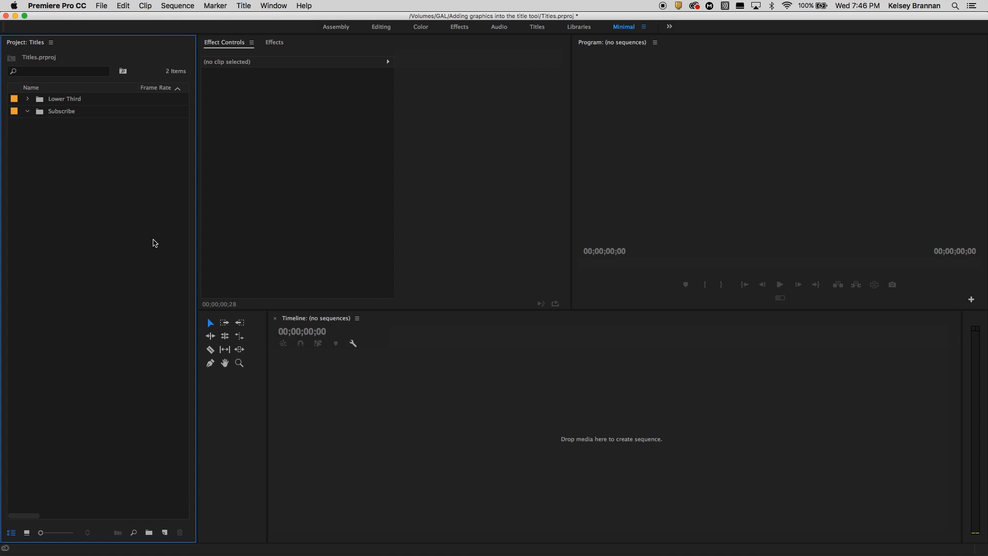
mouse_move(130, 238)
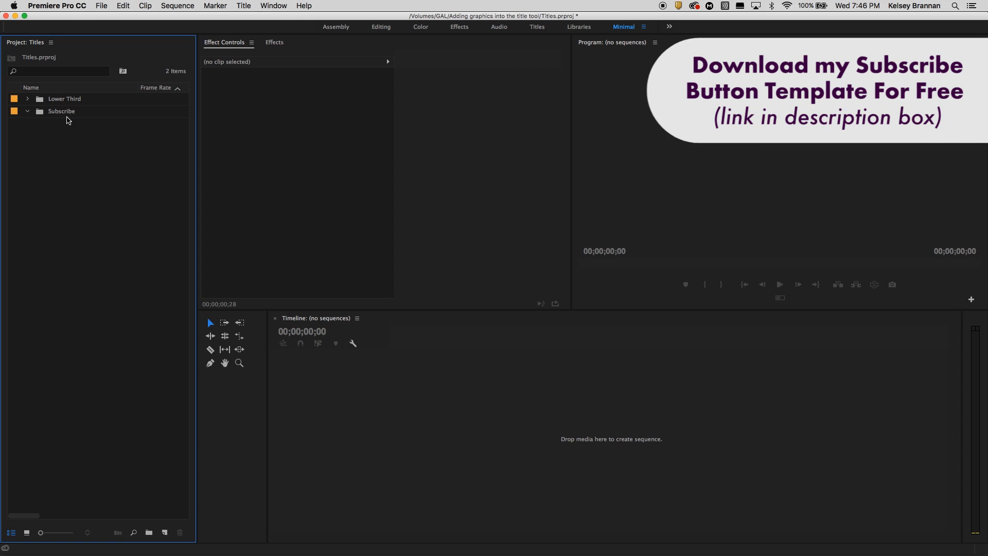
Select the Subscribe bin to hold a new 1920×1080, 29.97 fps default still title.
click(61, 112)
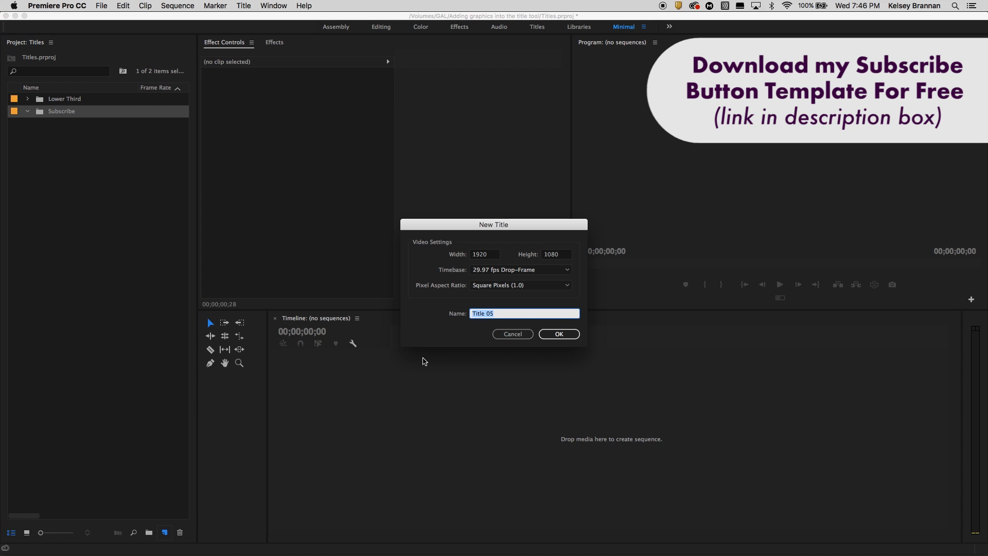
Create Title 05 and draw a red rounded rectangle near the frame's top-right corner.
click(557, 334)
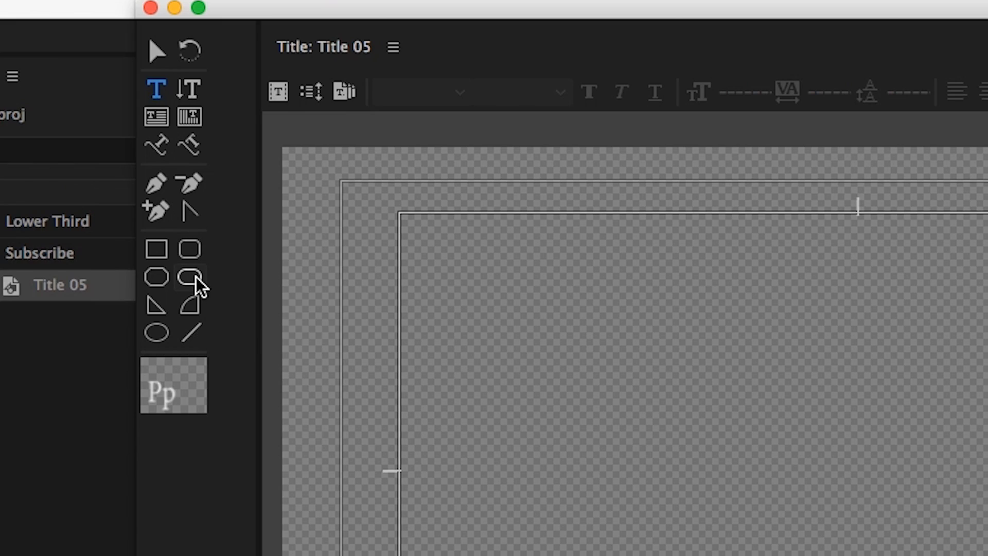
click(188, 277)
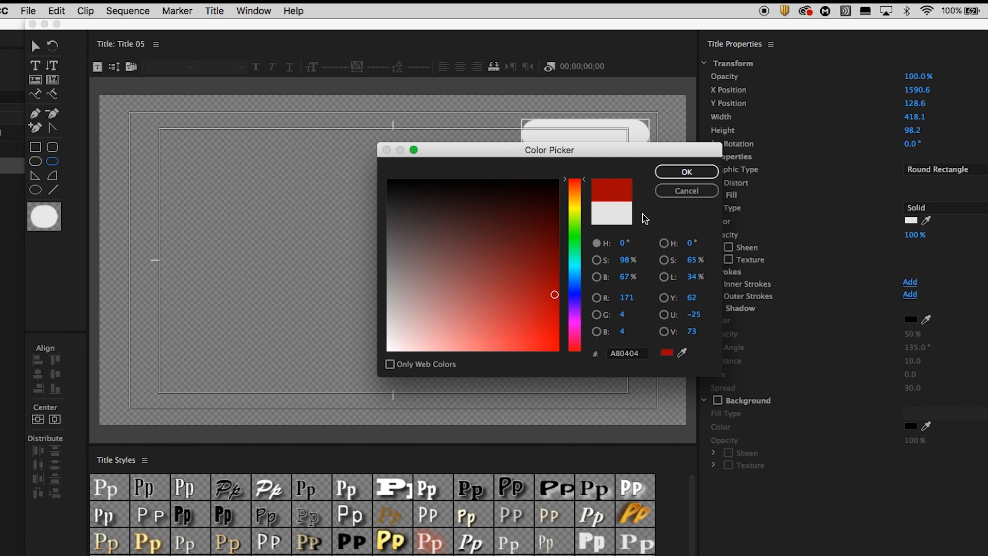
click(685, 172)
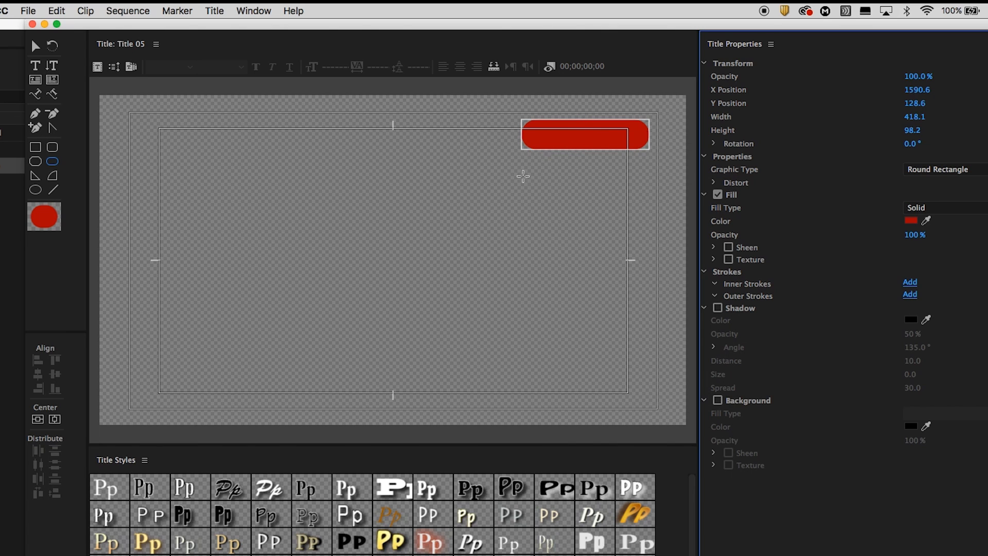
click(35, 65)
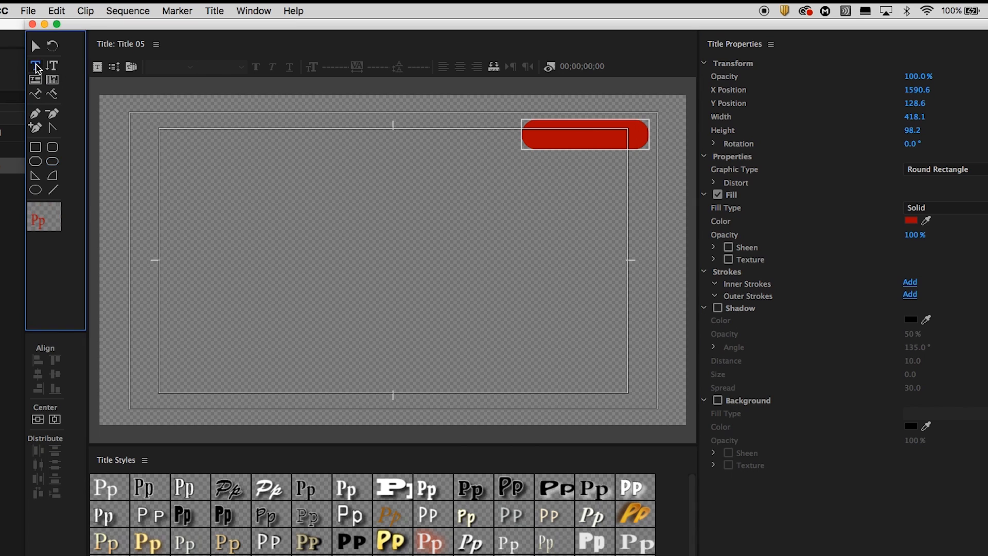
Add a 'Subscribe' text box across the button and set its font to Futura T Bold.
click(35, 65)
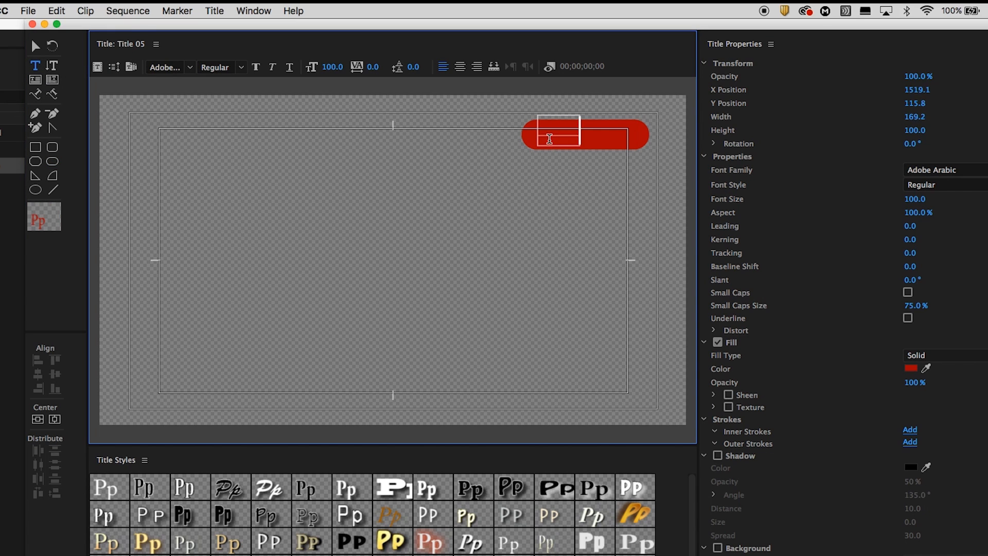
drag(574, 134, 615, 134)
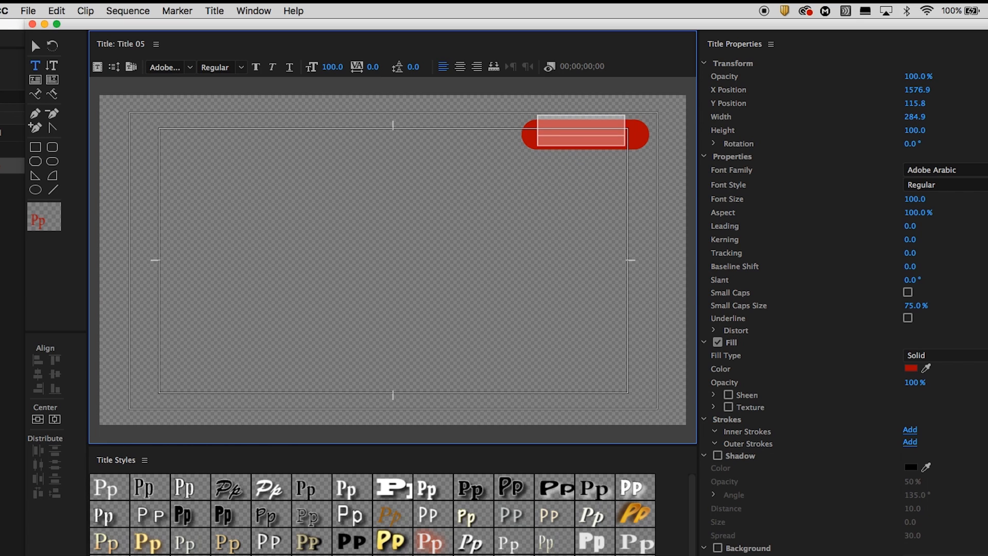
click(938, 169)
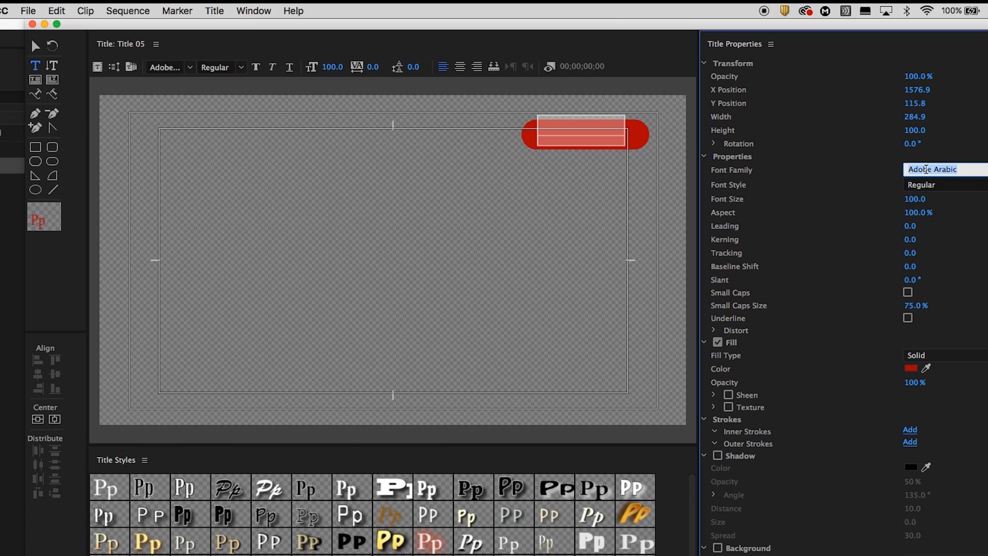
text(Futura T)
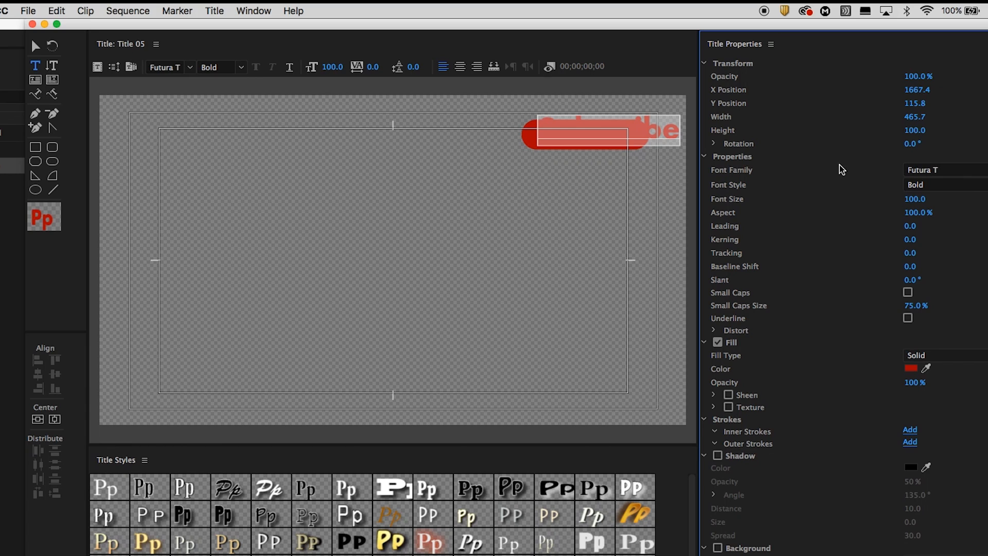
Change the Subscribe text fill colour to white.
click(910, 368)
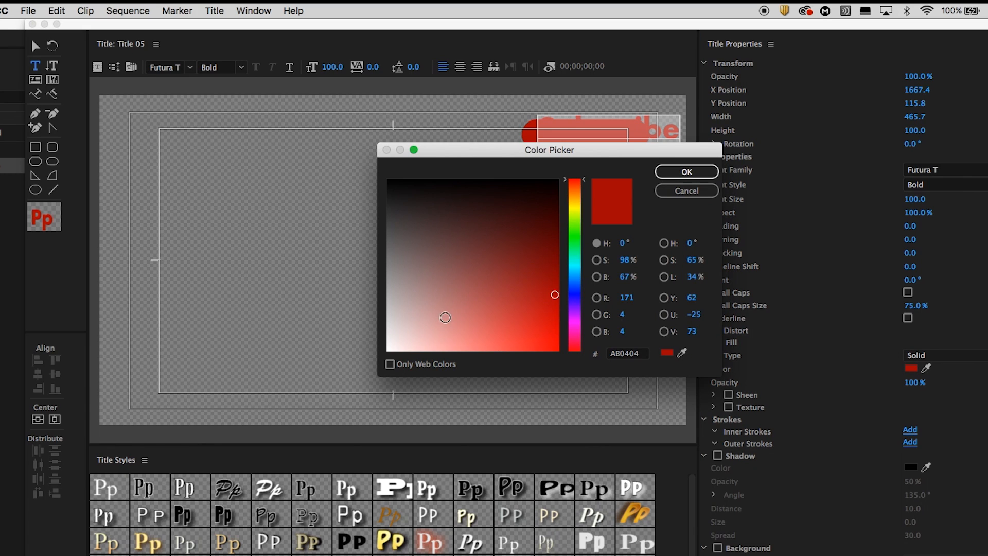
click(686, 172)
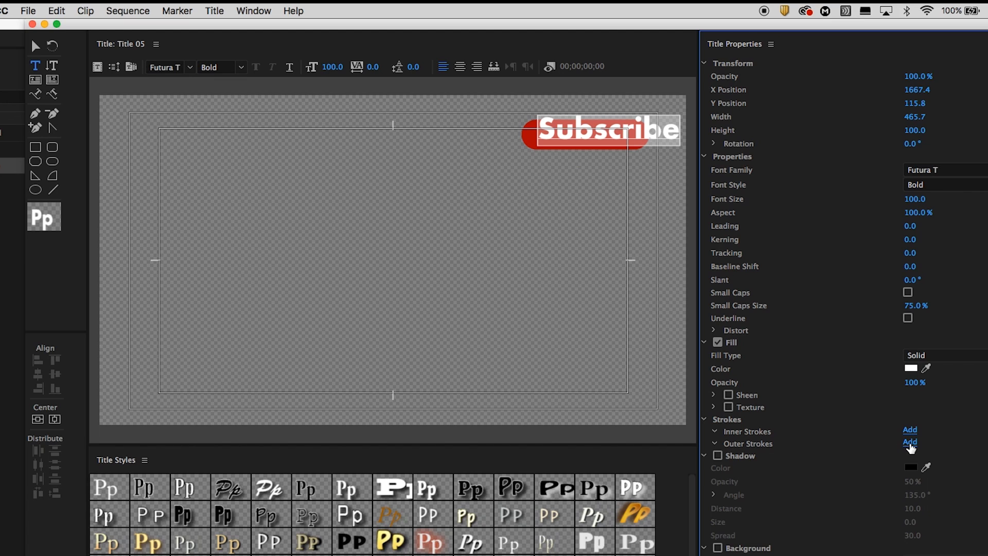
click(909, 442)
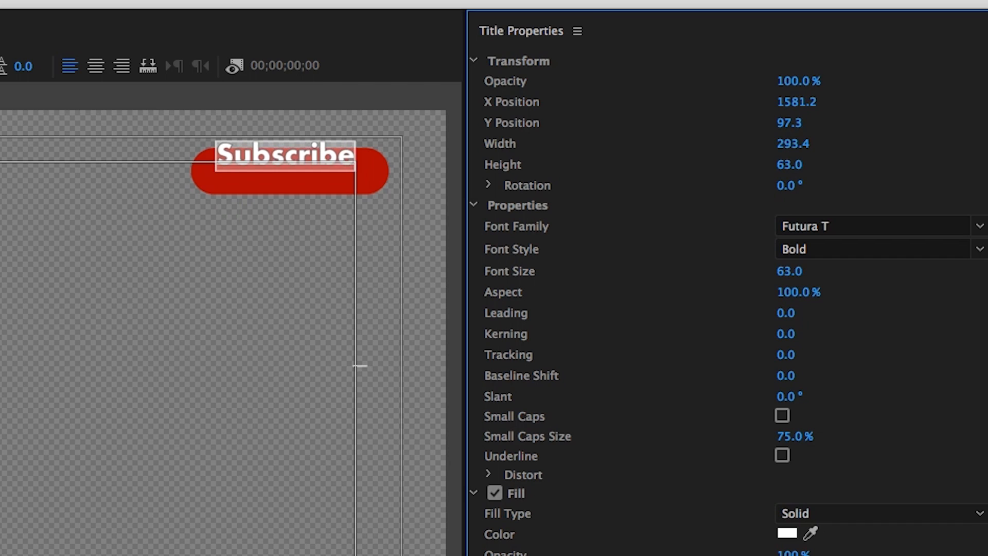
Enlarge the Subscribe text to size 65 and centre it on the red button.
drag(788, 272, 781, 272)
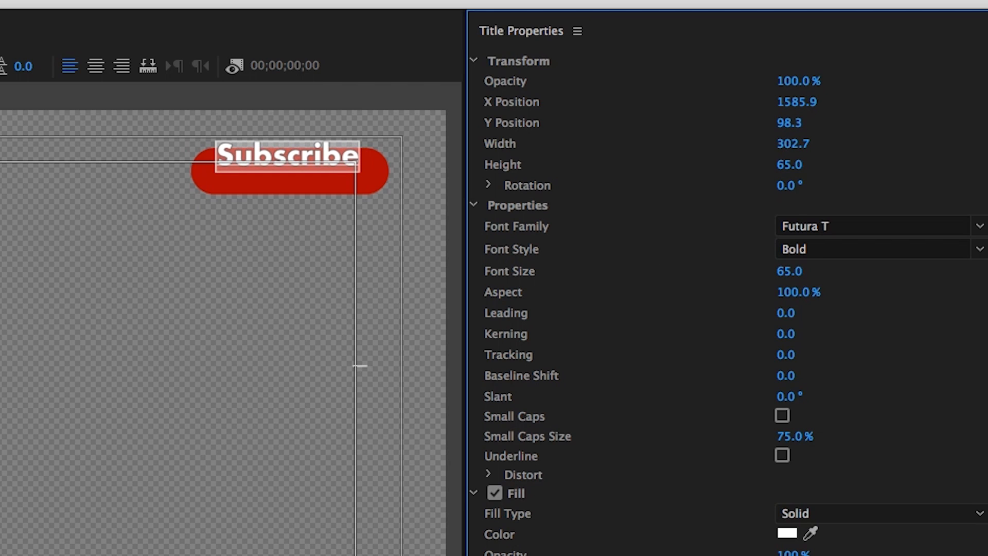
click(286, 155)
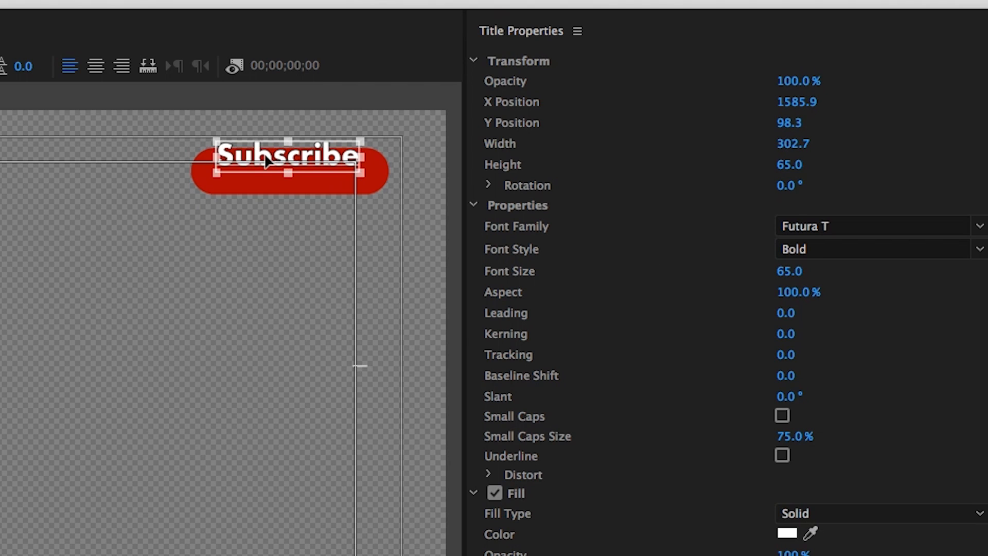
drag(287, 157, 289, 174)
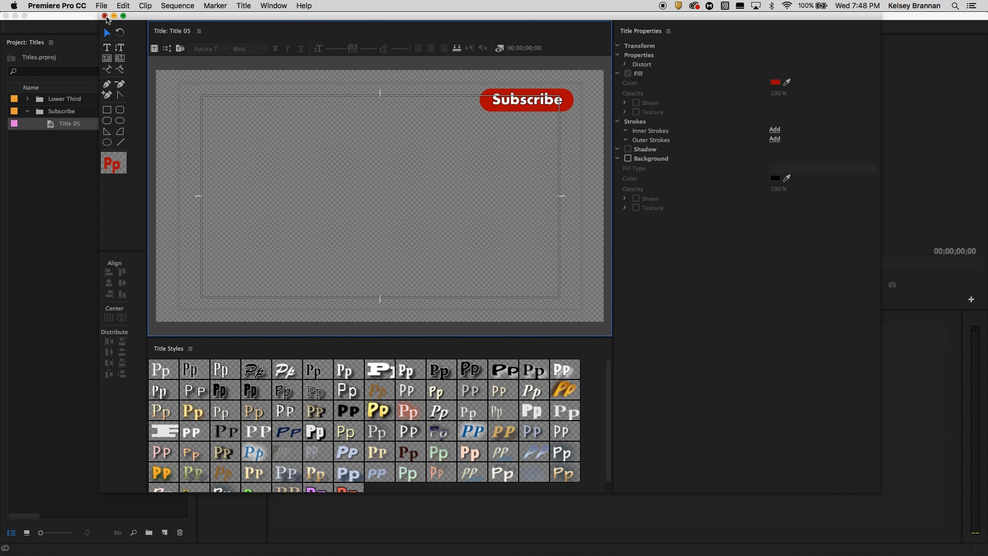
Rename Title 05 to 'subscribe button' and make a new sequence from the clip.
right_click(69, 123)
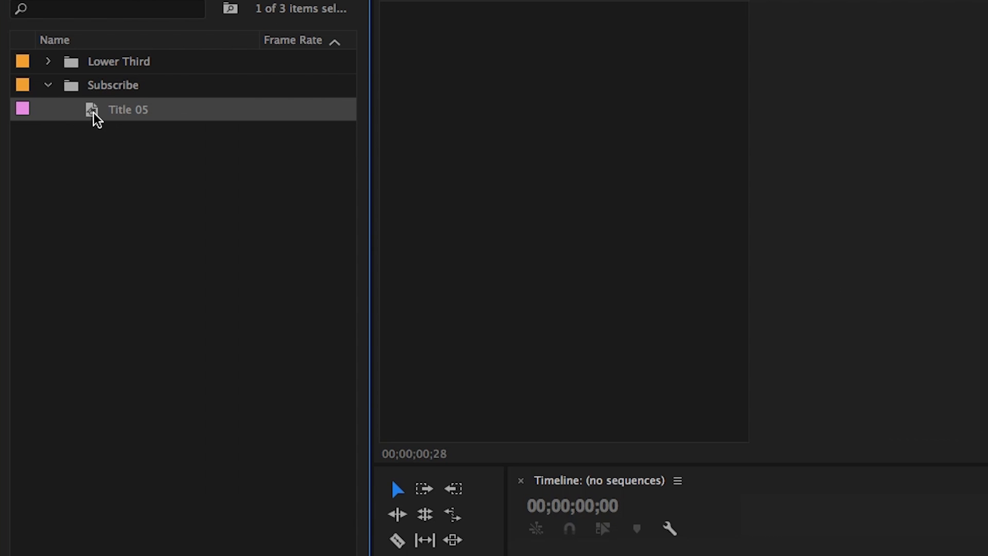
text(subscribe button)
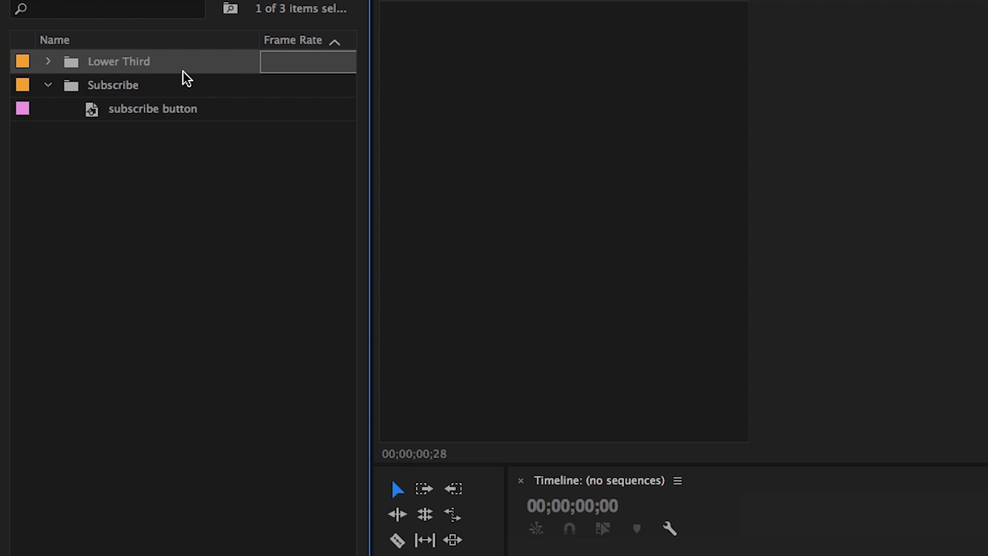
right_click(153, 108)
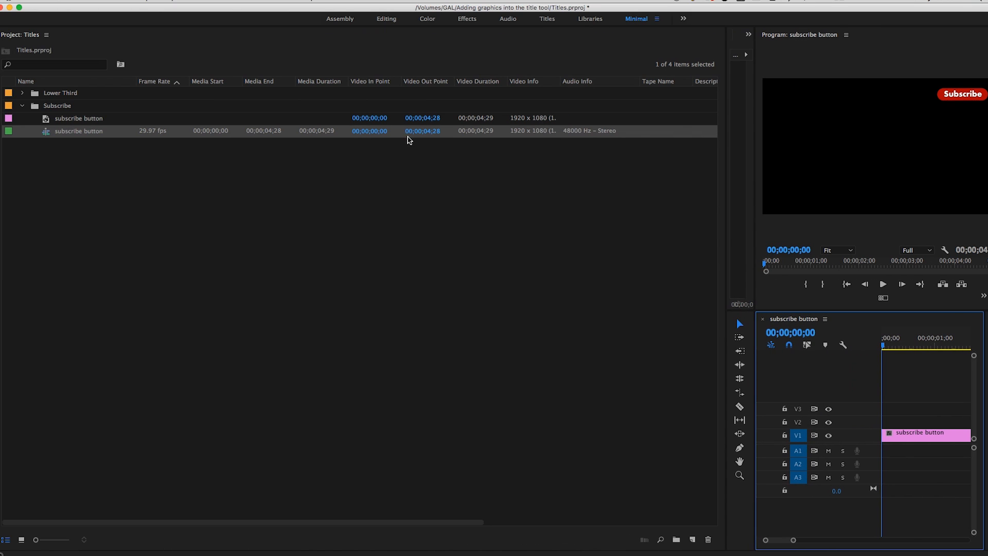
mouse_move(756, 169)
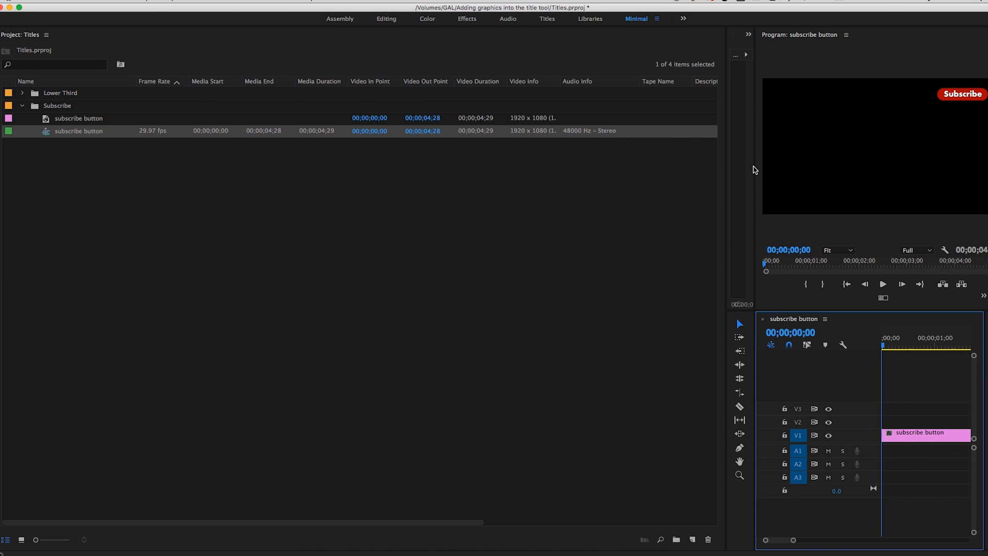
mouse_move(79, 124)
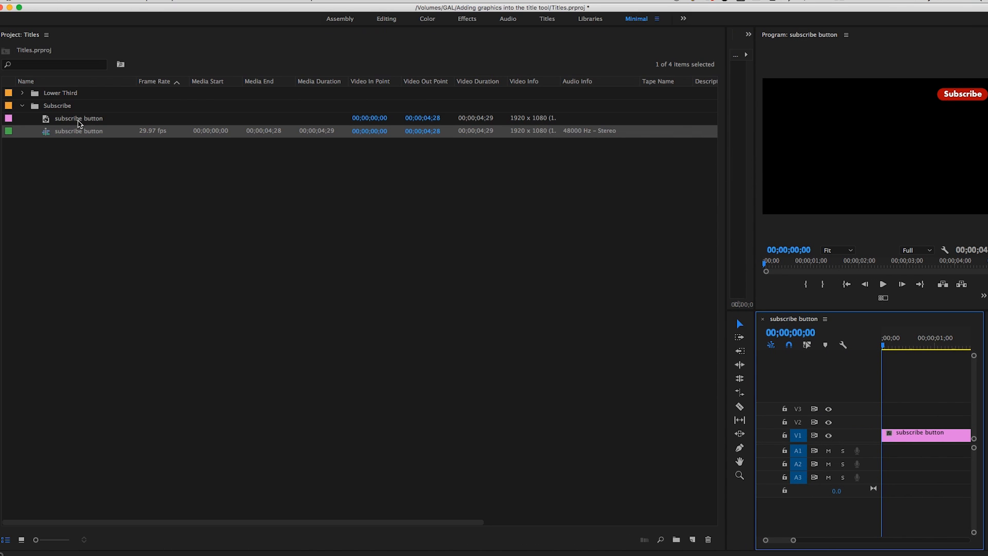
right_click(78, 119)
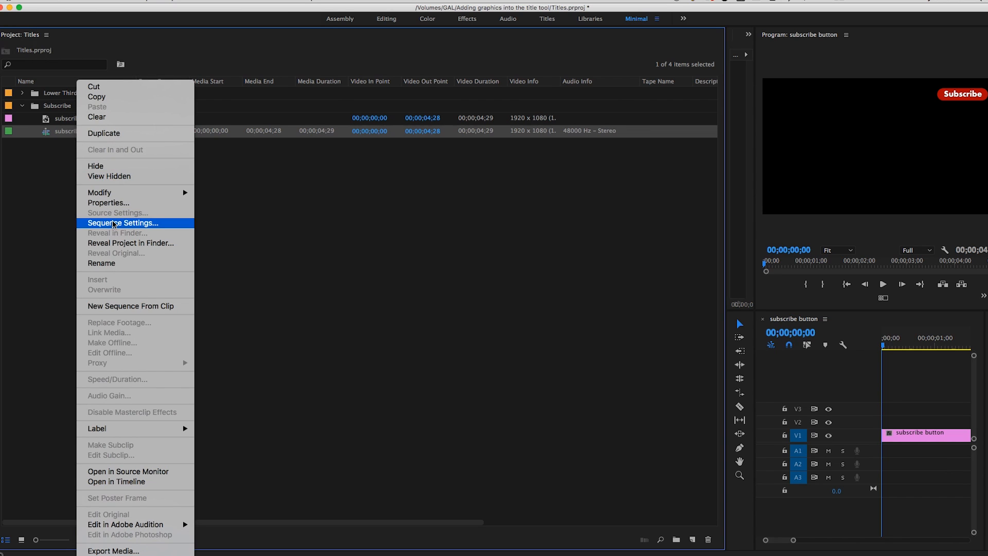
click(123, 223)
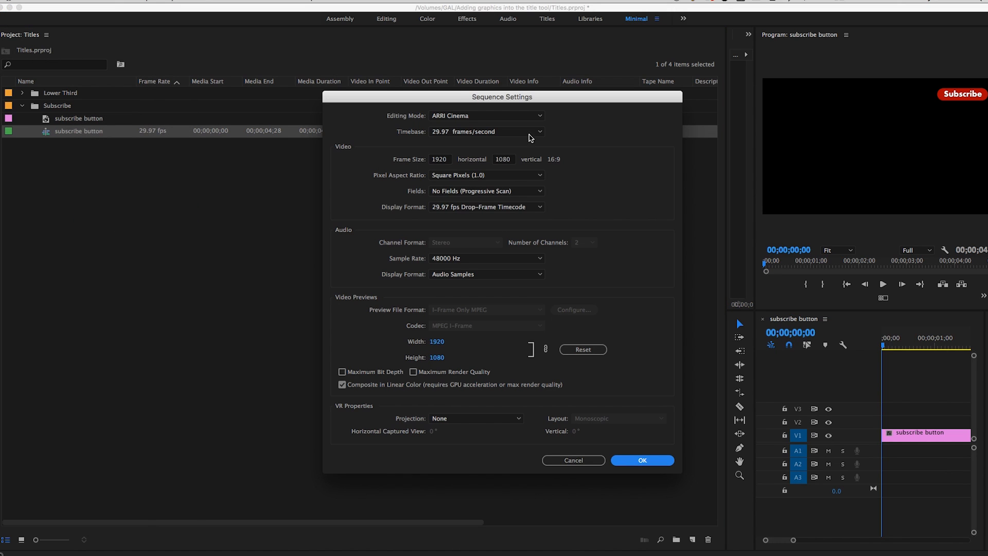
mouse_move(398, 170)
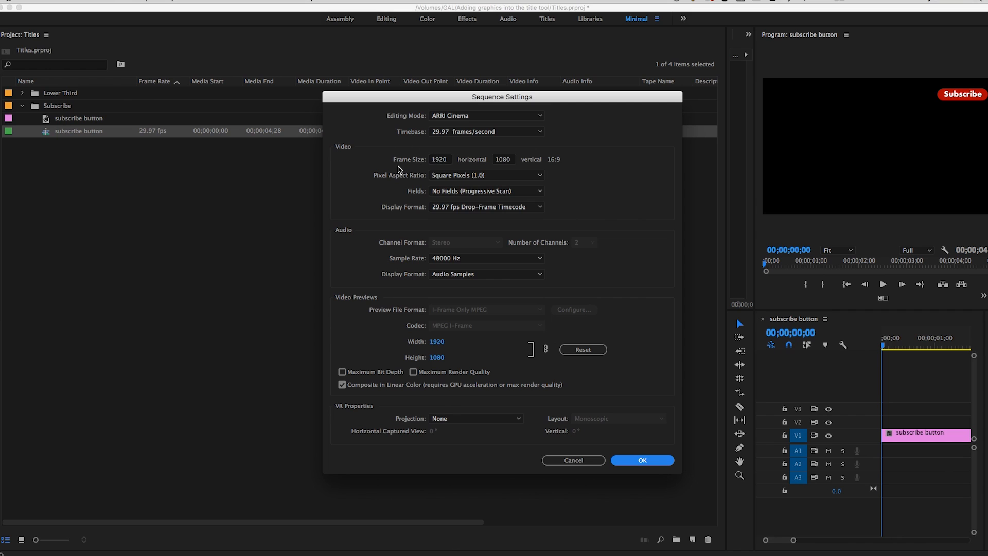
mouse_move(642, 460)
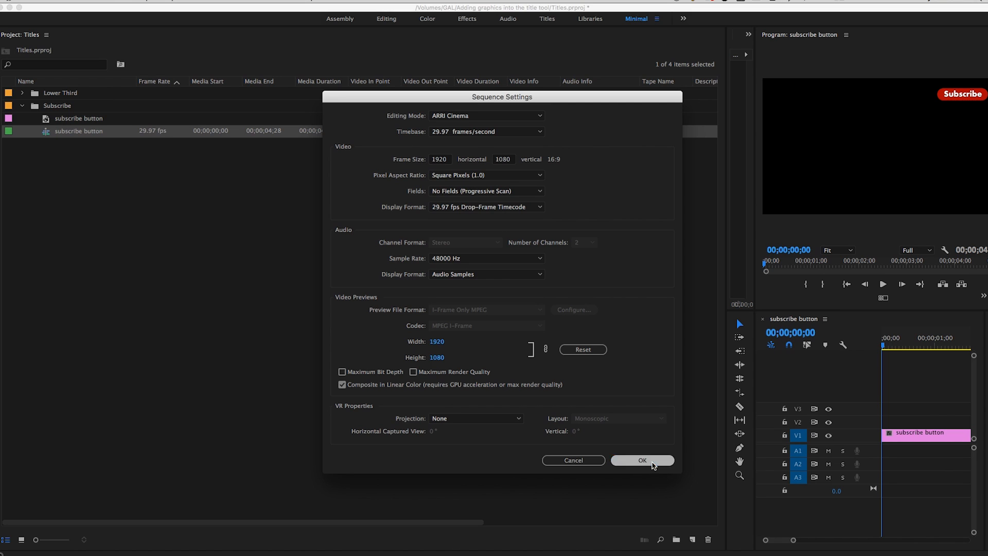
click(642, 460)
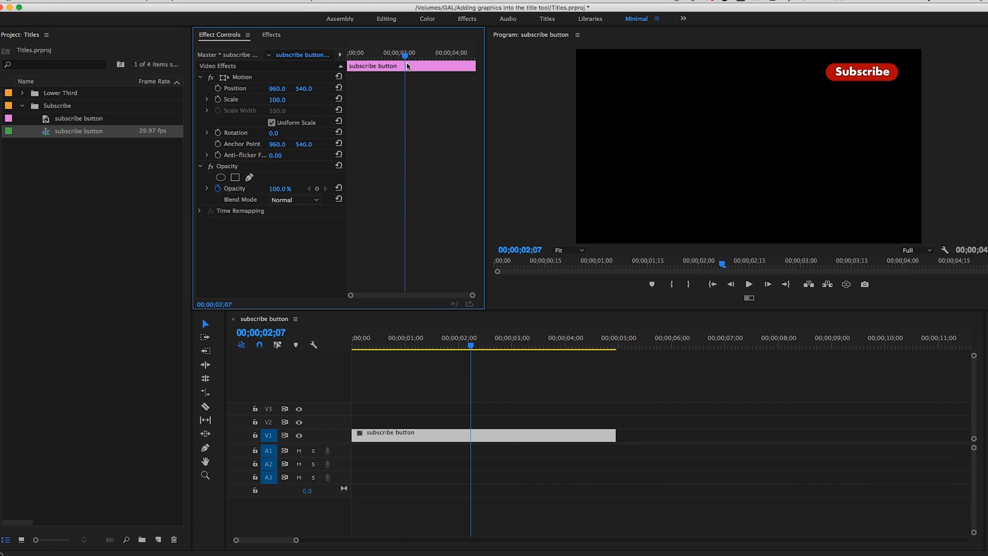
Move the playhead back to 00;00;00;00 at the start of the clip.
click(353, 337)
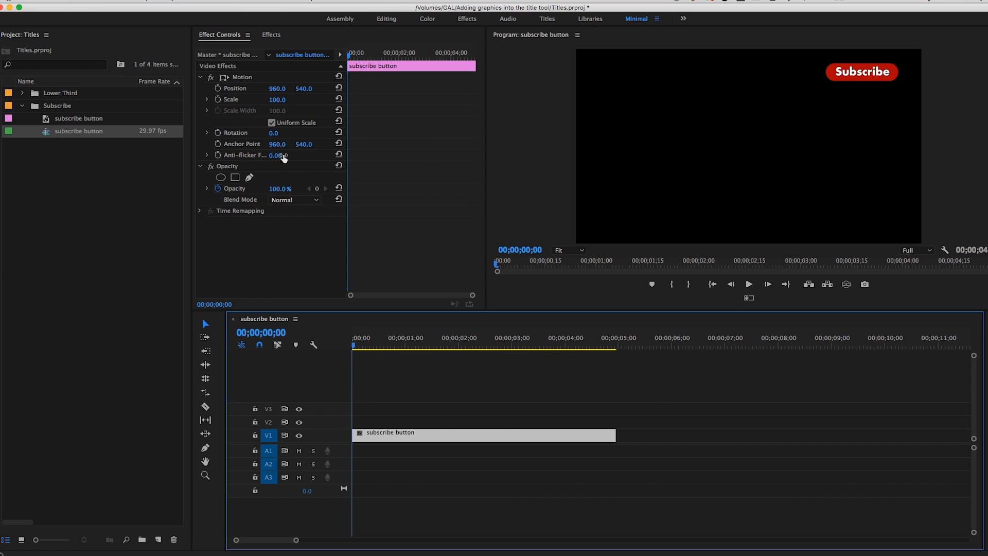
mouse_move(257, 188)
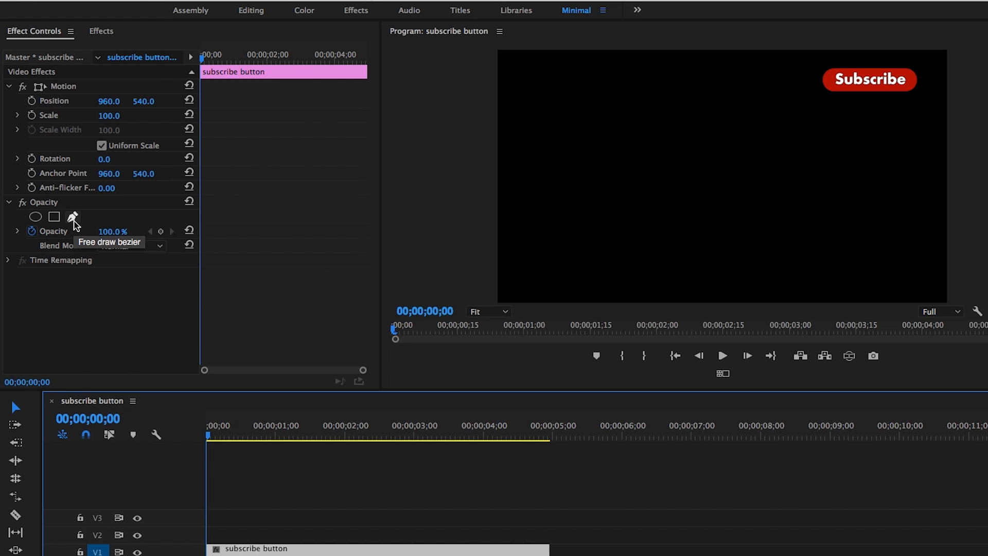
mouse_move(984, 71)
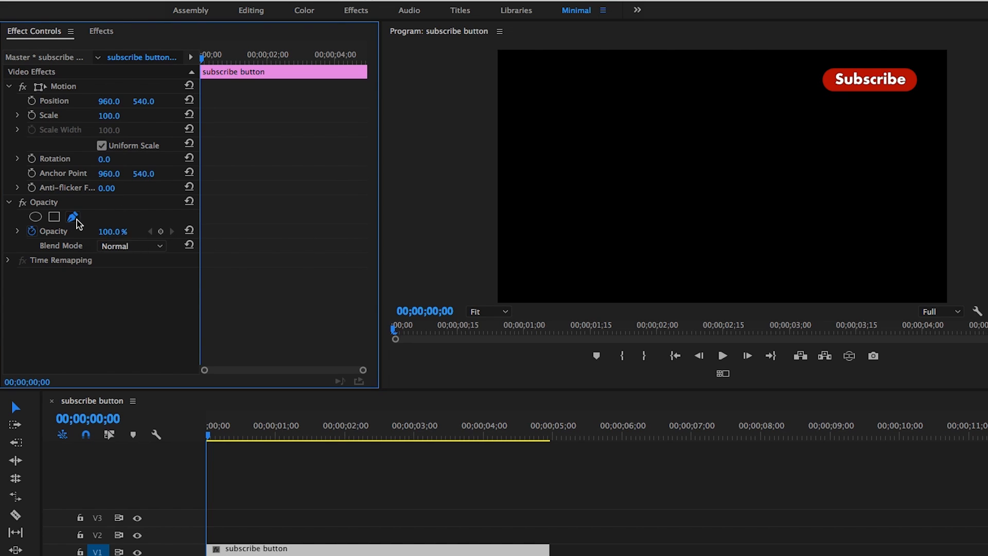
Draw Mask (1) as a rough angular outline around the red Subscribe button.
click(72, 216)
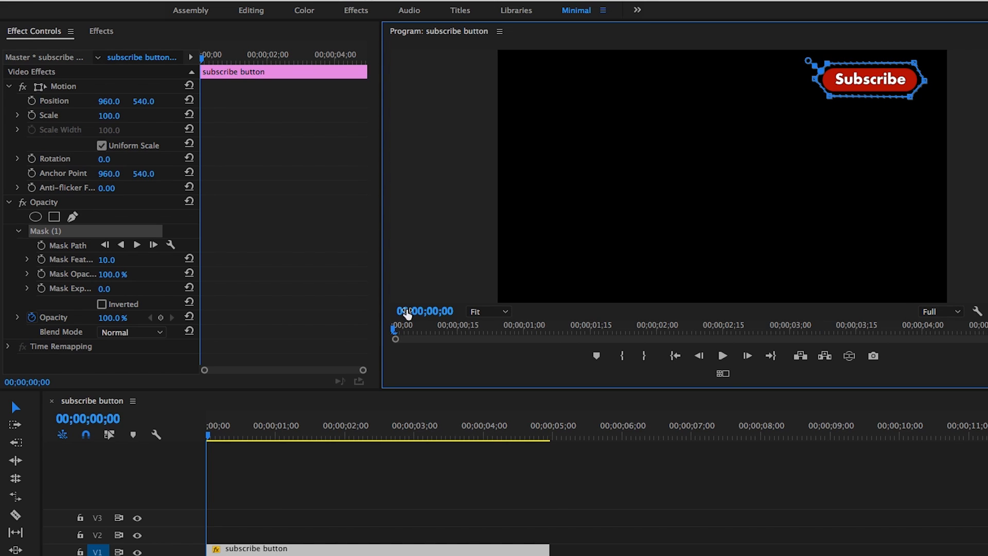
click(488, 311)
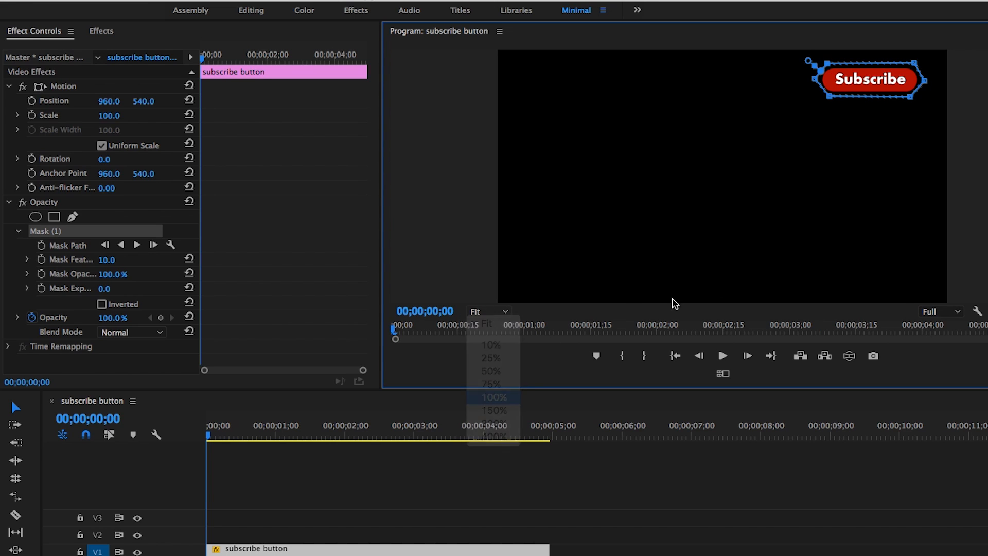
Set the monitor zoom to 100% and curve the mask vertices around the pill shape.
click(496, 397)
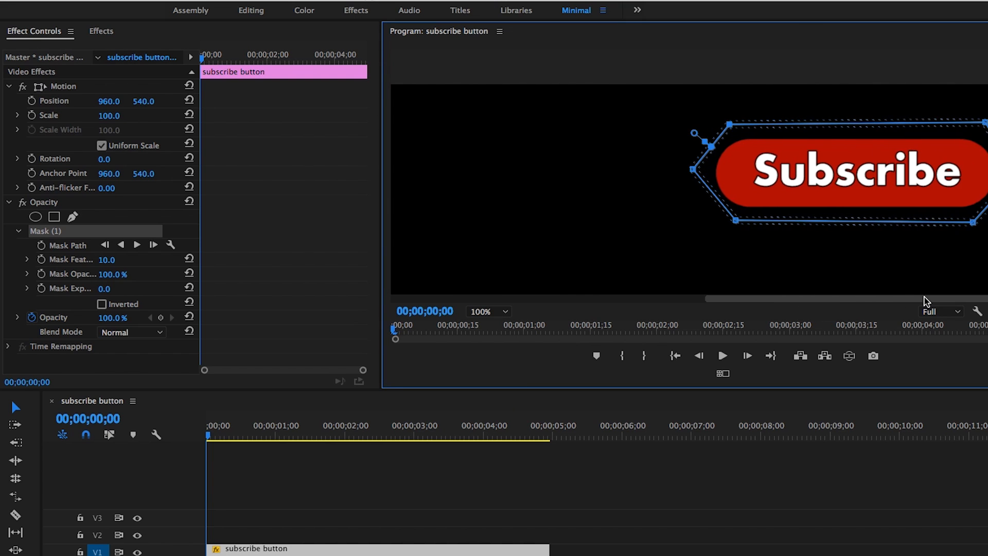
drag(845, 182, 800, 189)
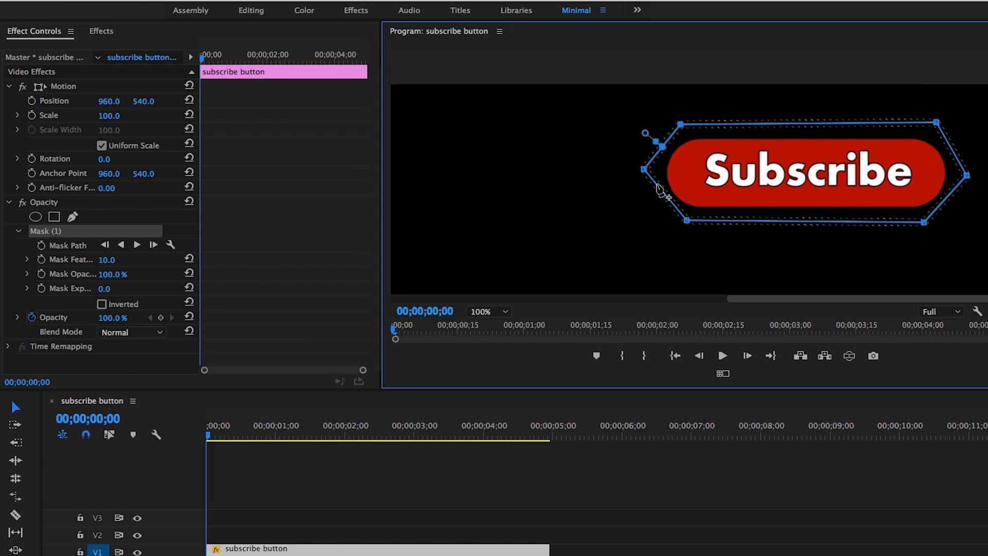
mouse_move(645, 182)
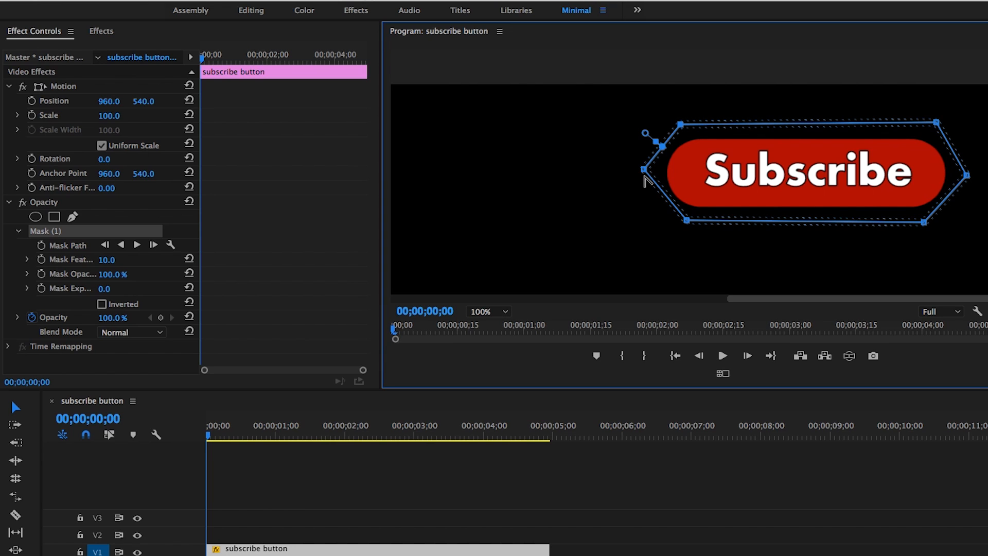
mouse_move(649, 175)
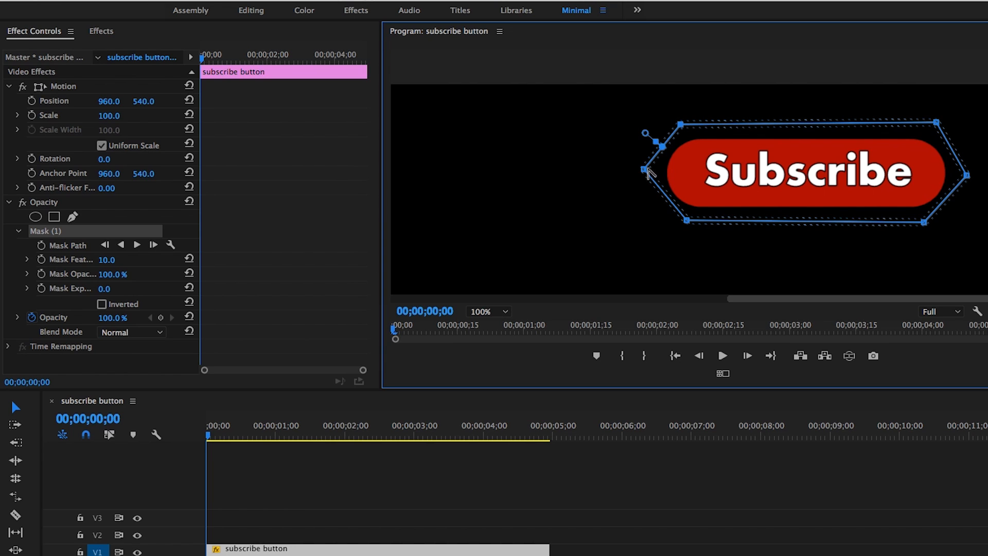
mouse_move(648, 175)
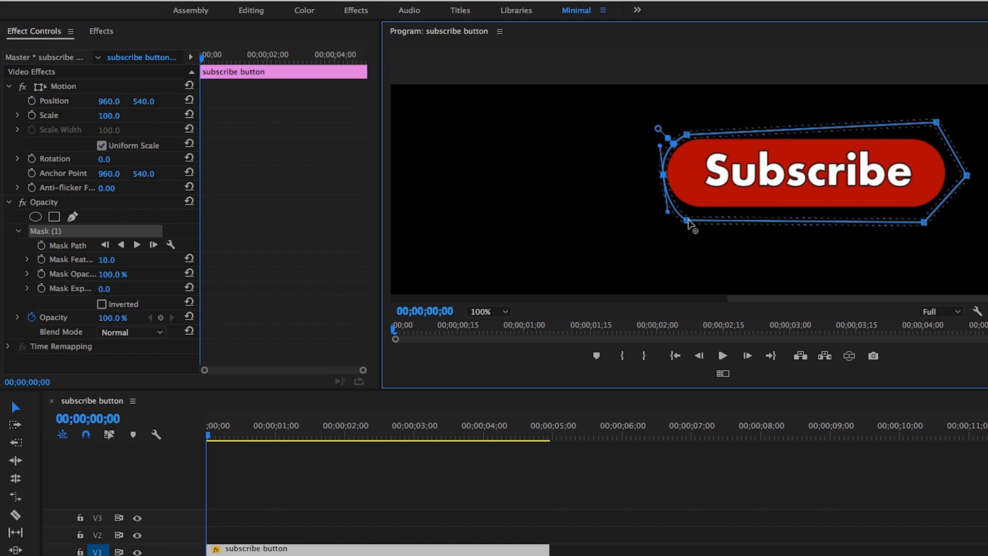
drag(690, 223, 703, 216)
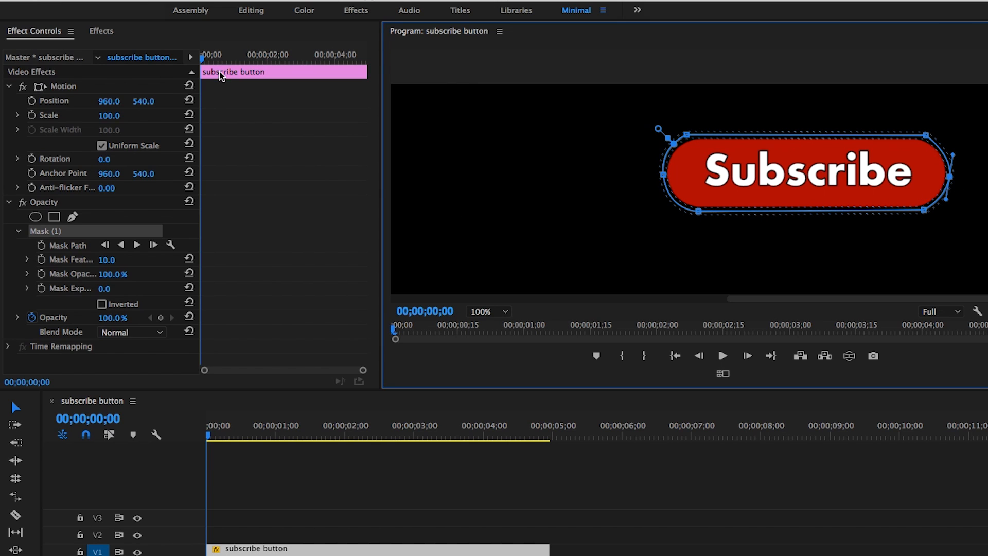
mouse_move(662, 182)
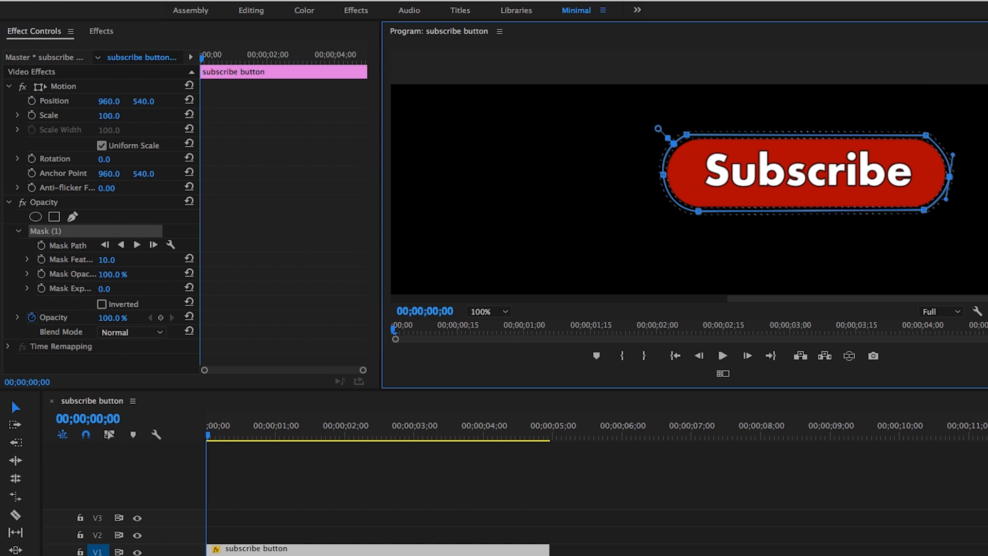
mouse_move(514, 179)
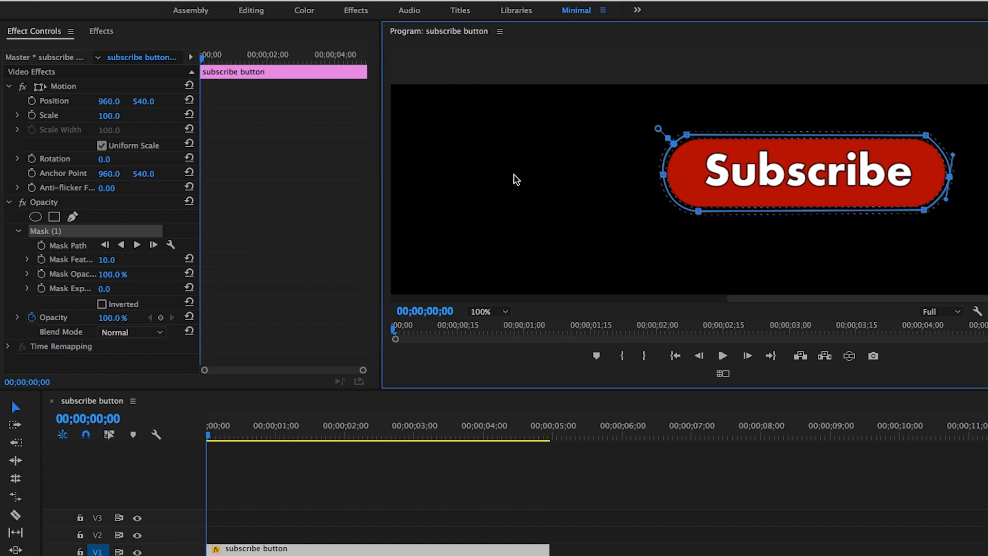
mouse_move(220, 87)
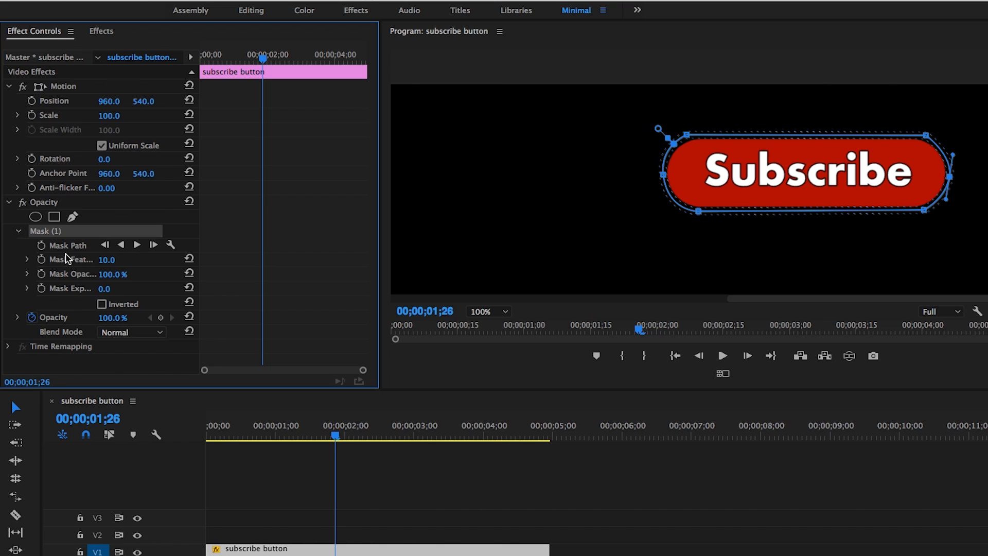
Add a Mask Path keyframe at 00;00;01;26 and return the playhead to the start.
click(68, 245)
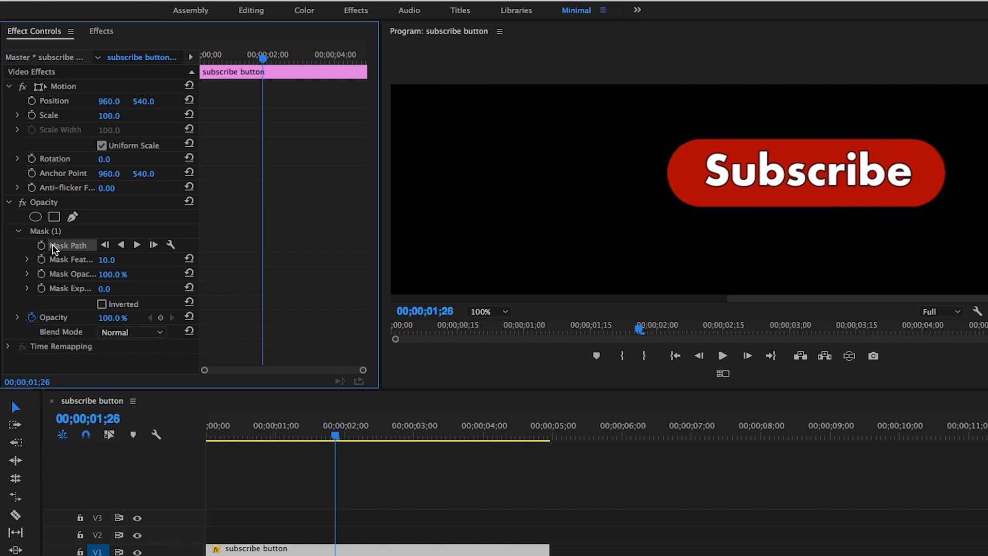
mouse_move(42, 245)
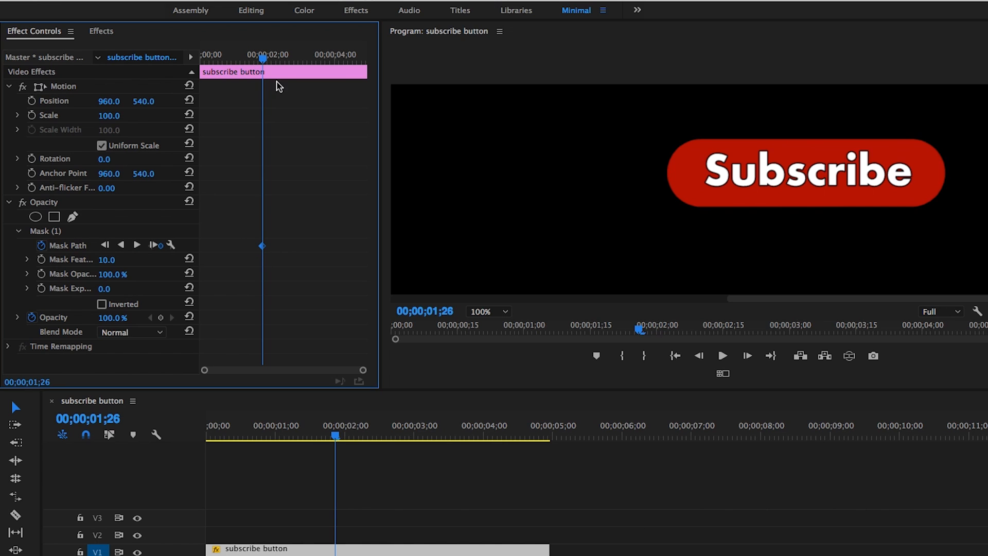
click(45, 231)
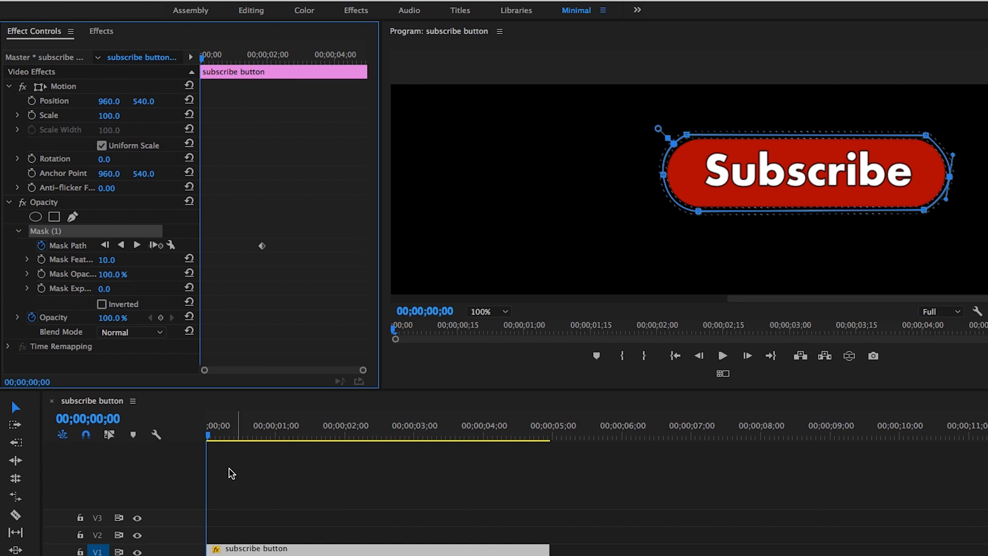
mouse_move(81, 236)
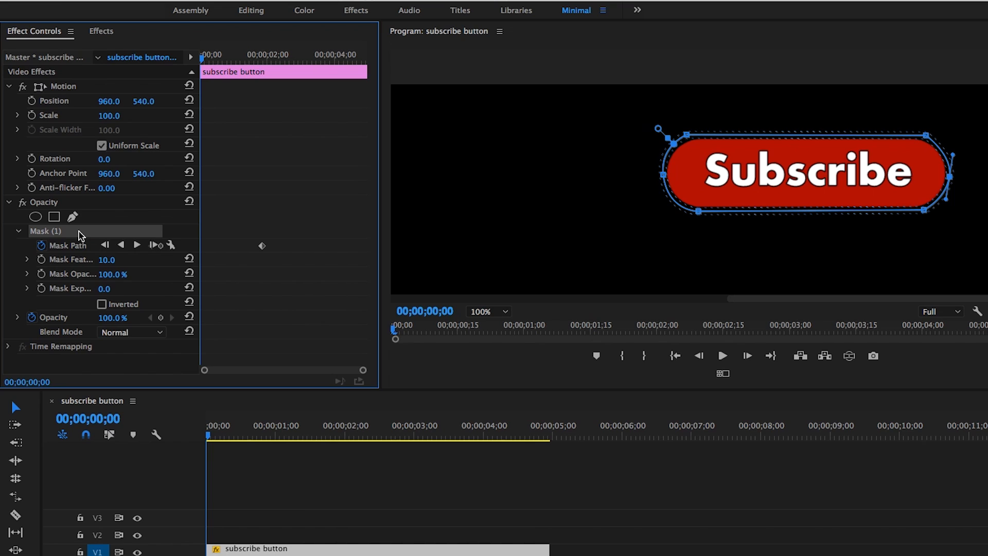
mouse_move(80, 236)
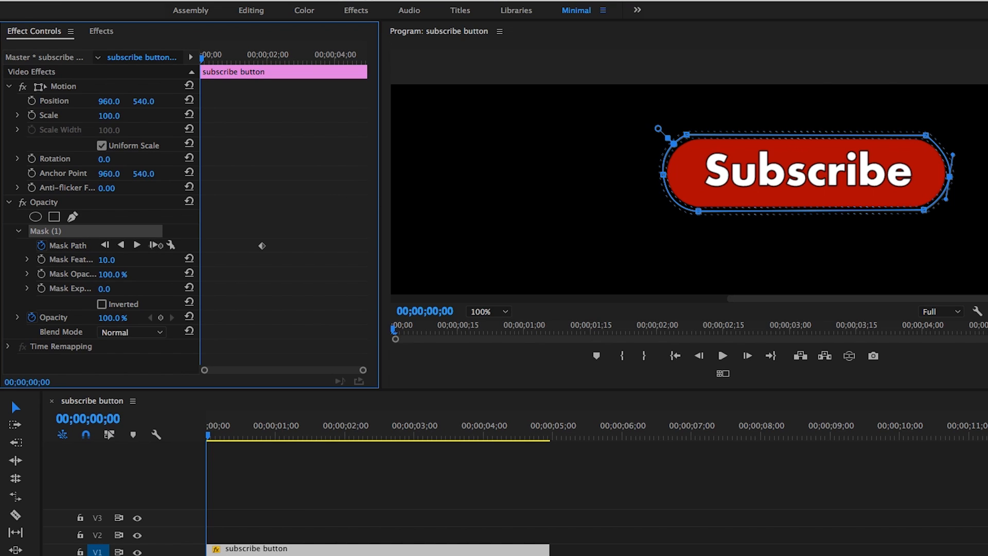
mouse_move(500, 342)
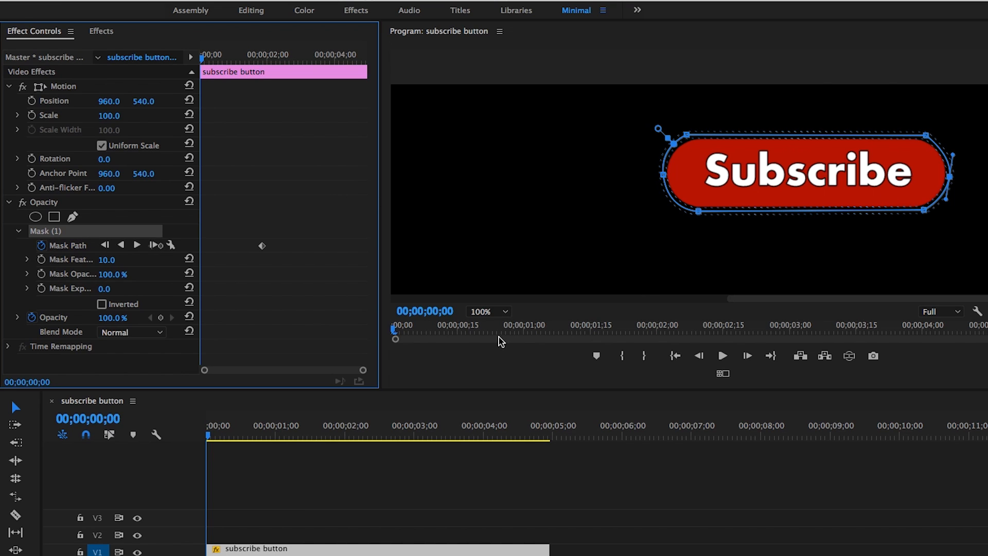
Zoom the Program Monitor out to see beyond the frame edges.
click(488, 311)
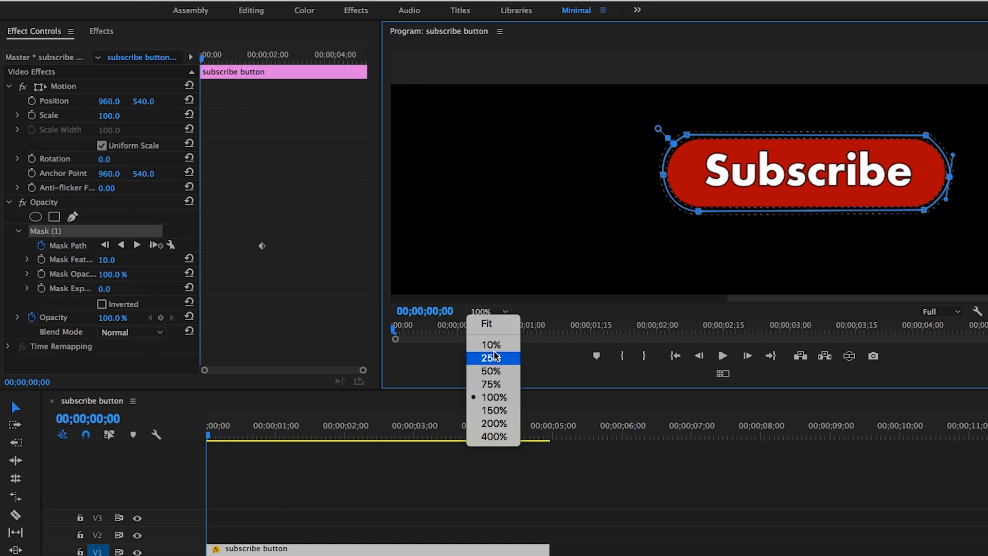
click(486, 323)
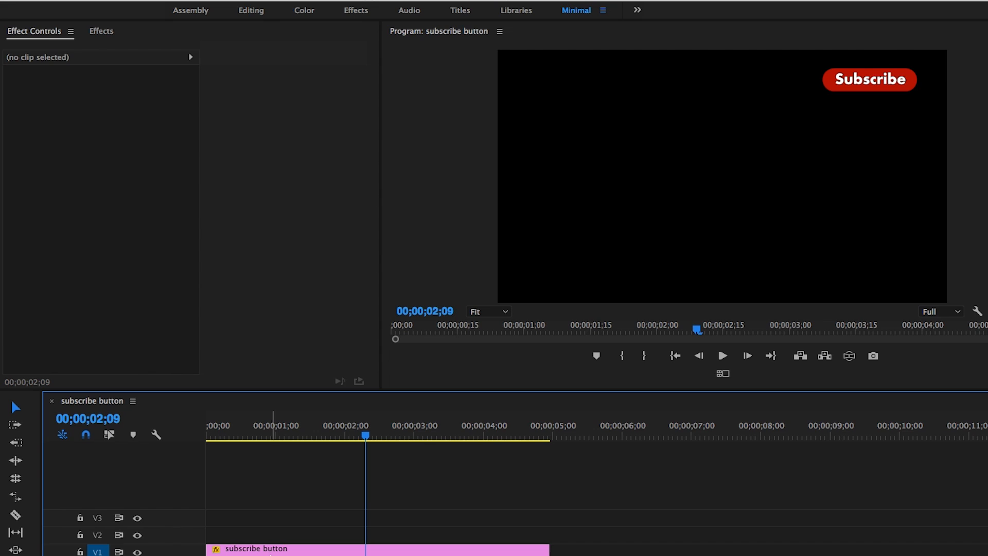
Reselect the Subscribe title clip and its Mask Path keyframe in Effect Controls.
click(283, 549)
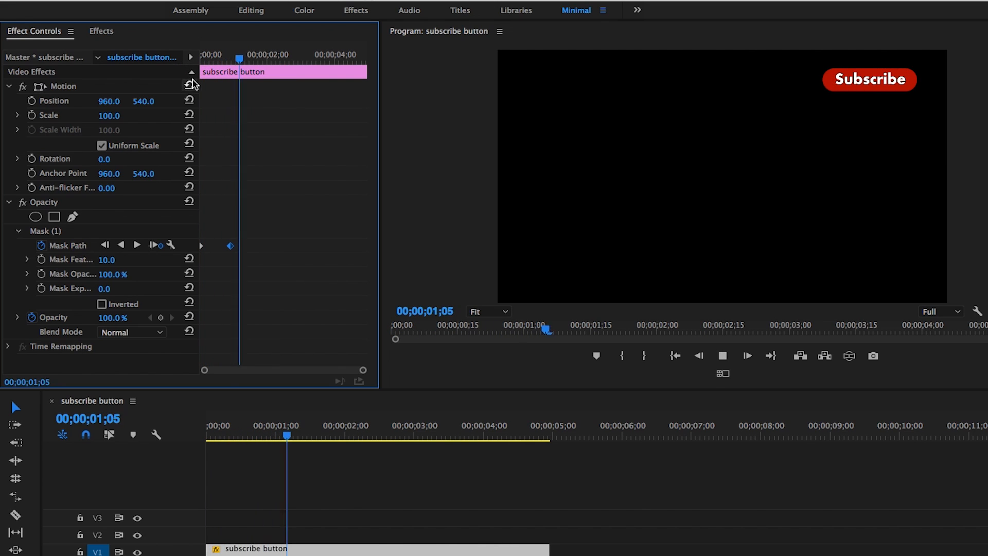
click(746, 355)
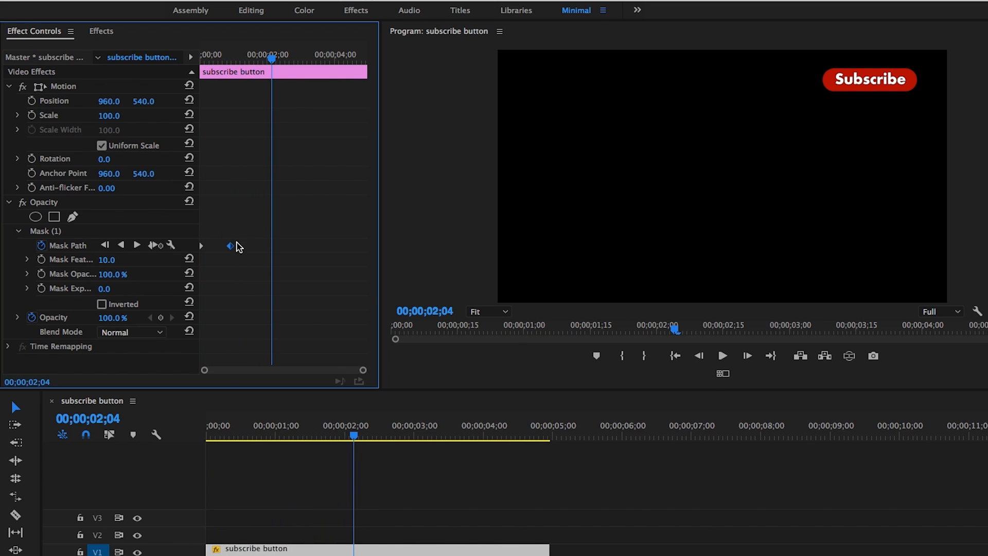